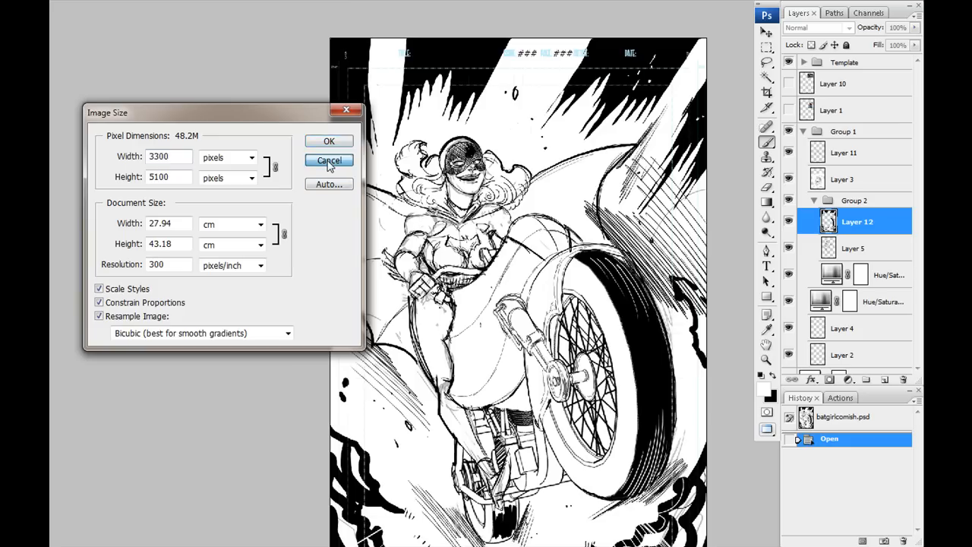
- Dismiss Image Size unchanged, hide the ink layers and inspect the bare template's title strip and margins
left_click(328, 161)
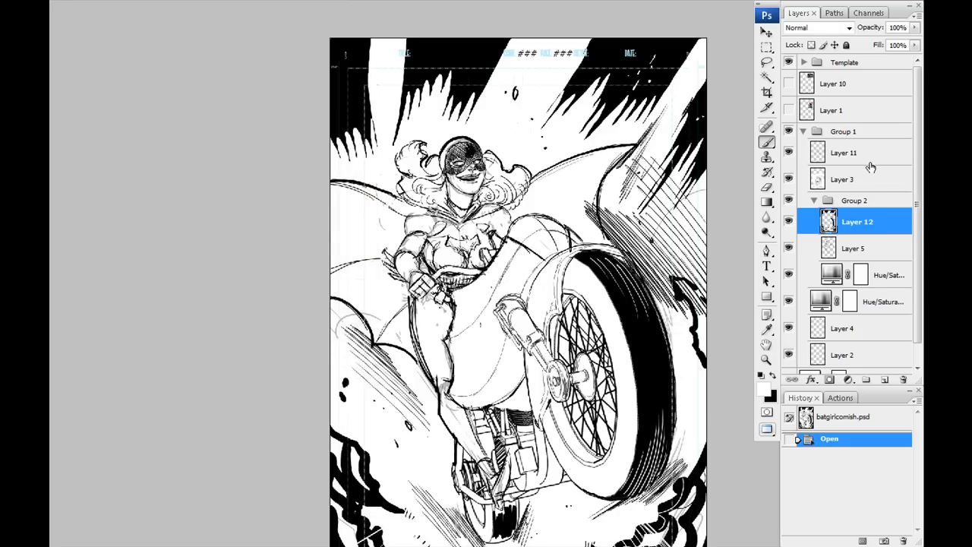
left_click(804, 131)
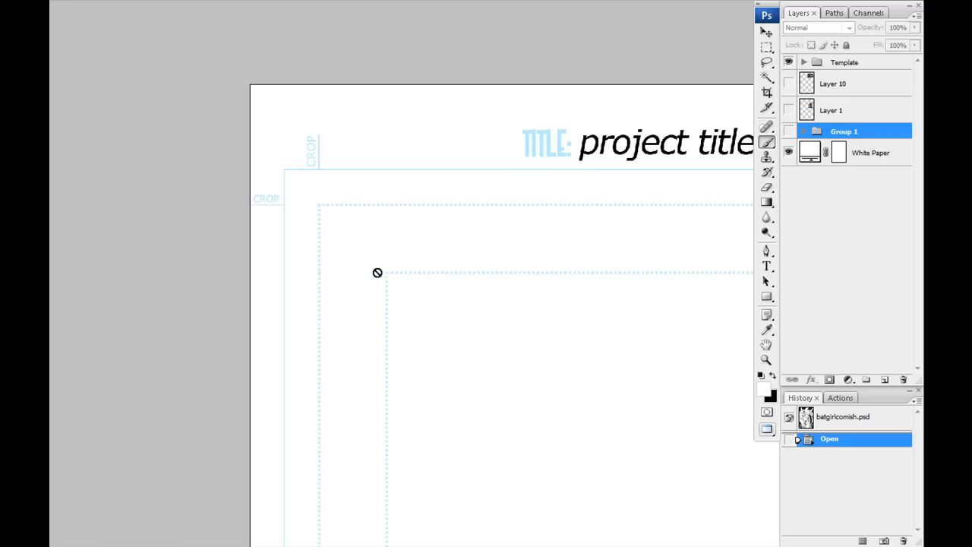
mouse_move(607, 474)
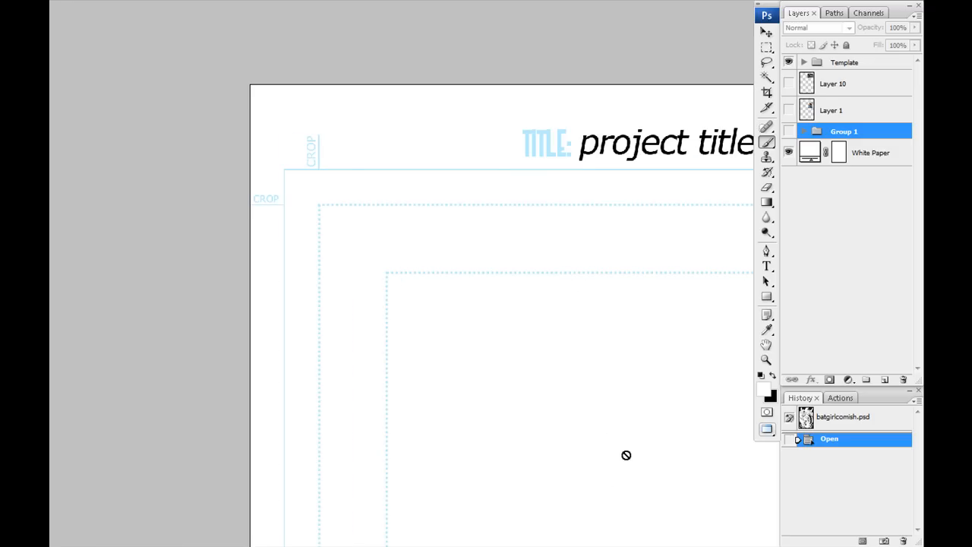
mouse_move(325, 208)
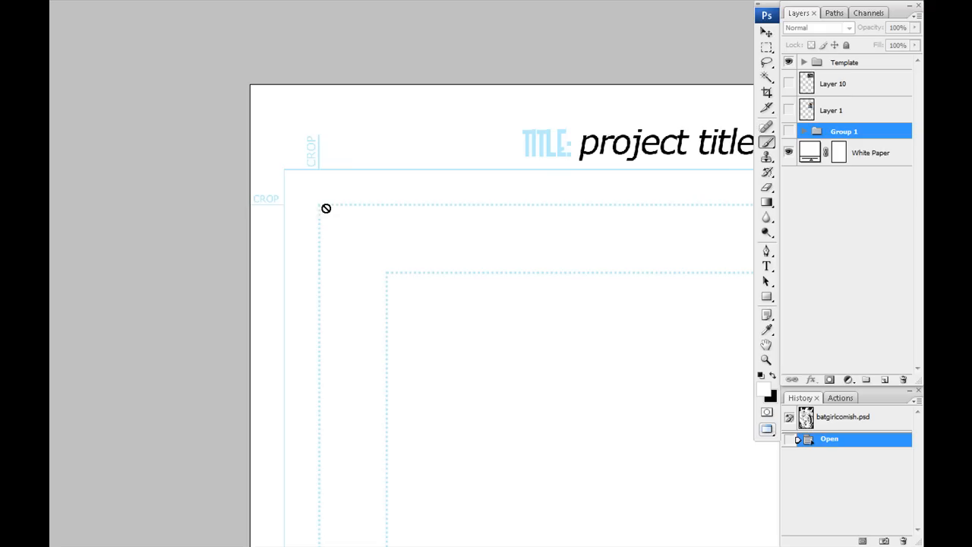
mouse_move(307, 145)
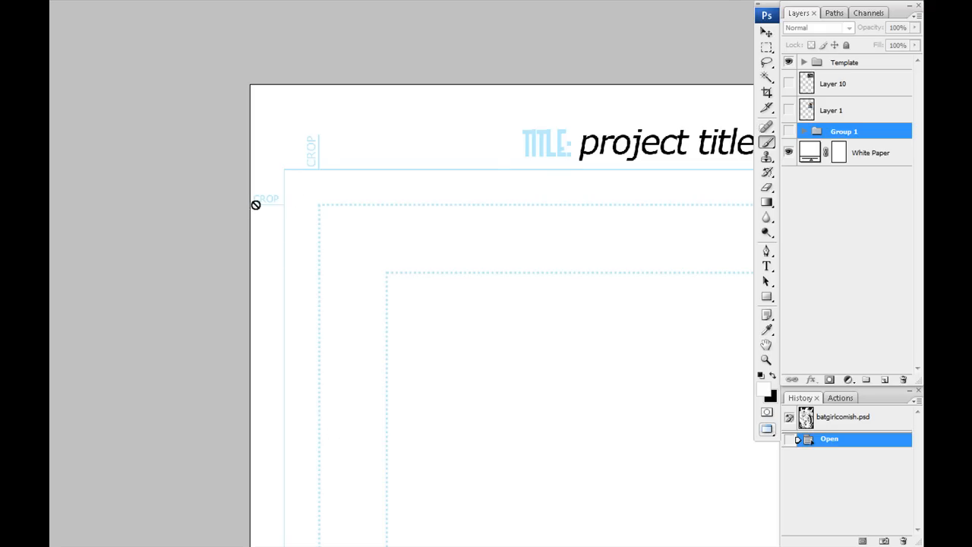
mouse_move(541, 200)
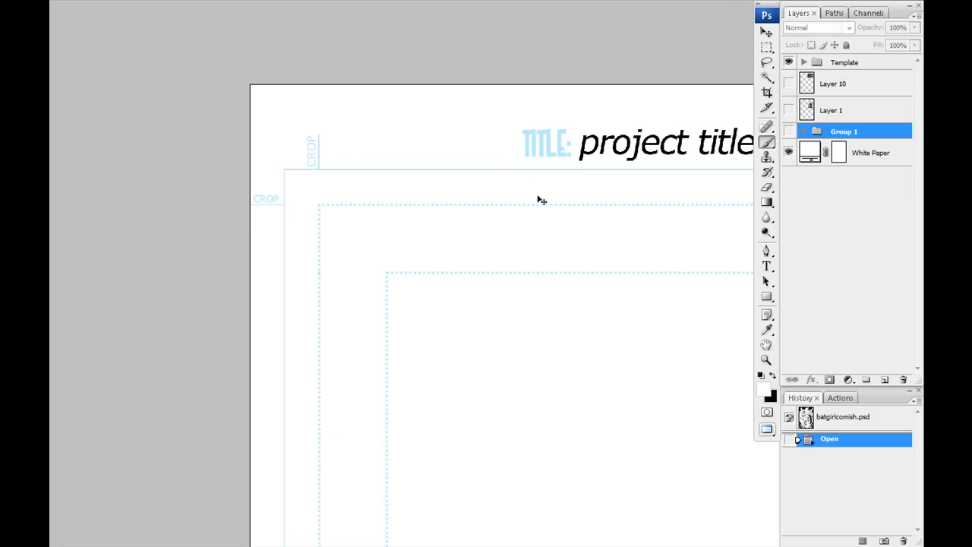
left_click_drag(541, 200, 601, 271)
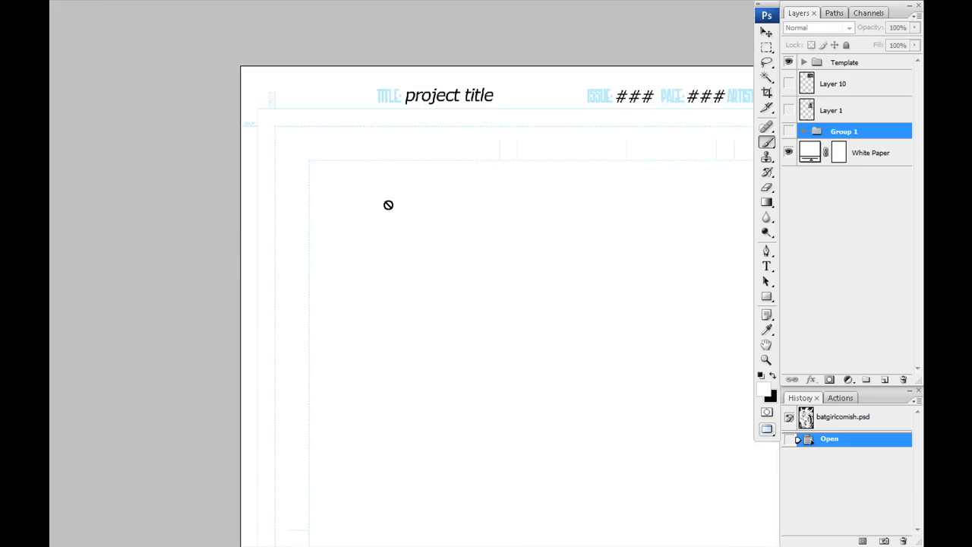
mouse_move(493, 247)
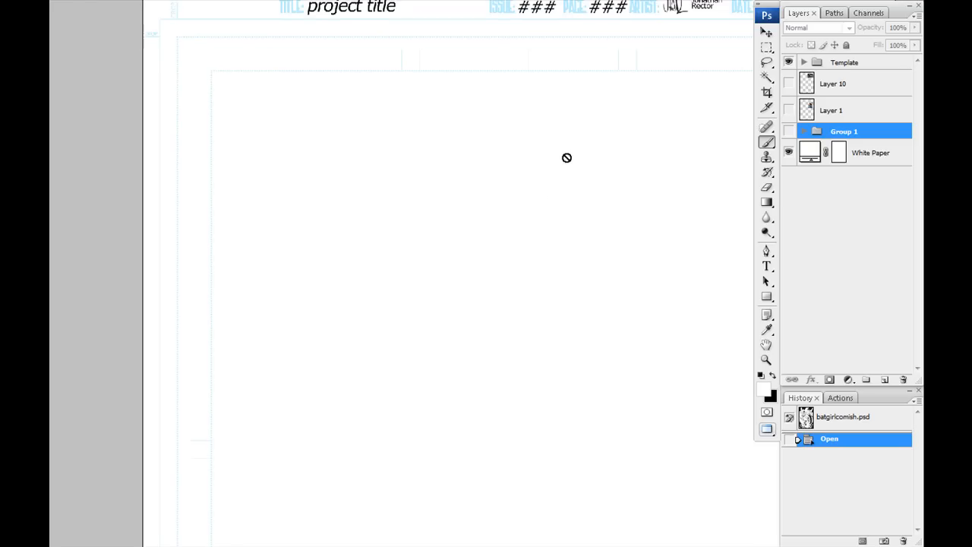
left_click(789, 131)
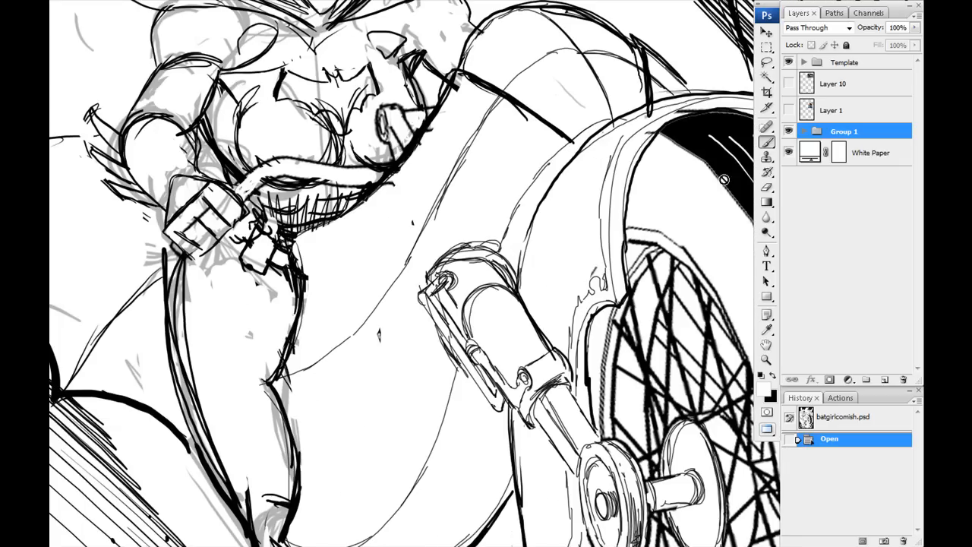
- Expand Group 1 and restore the ink layers so the heroine-on-motorcycle page shows over the template
left_click(803, 130)
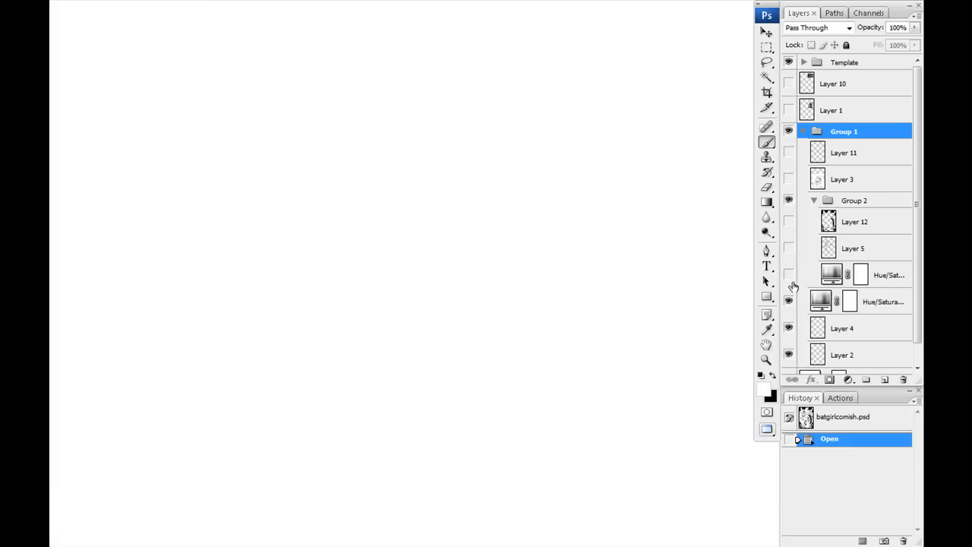
scroll("down", 3)
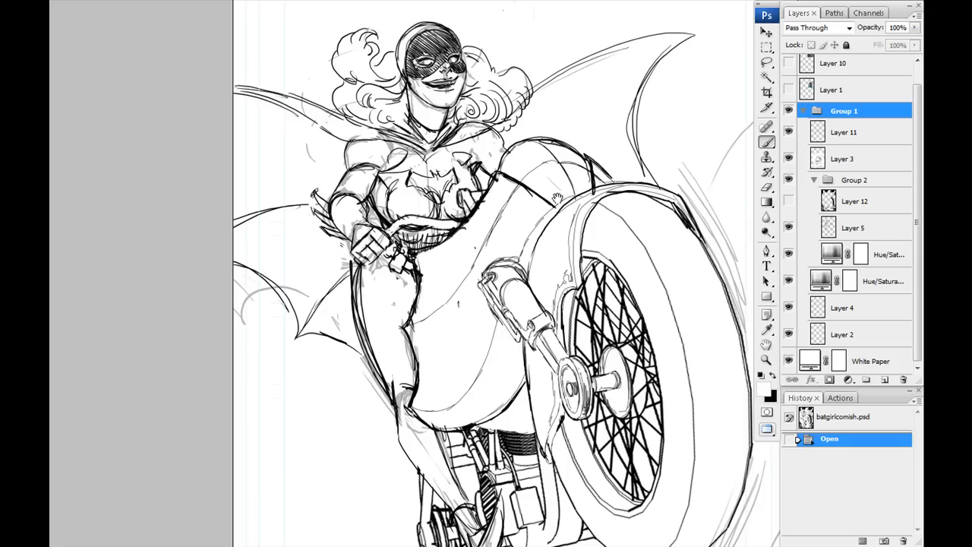
mouse_move(784, 182)
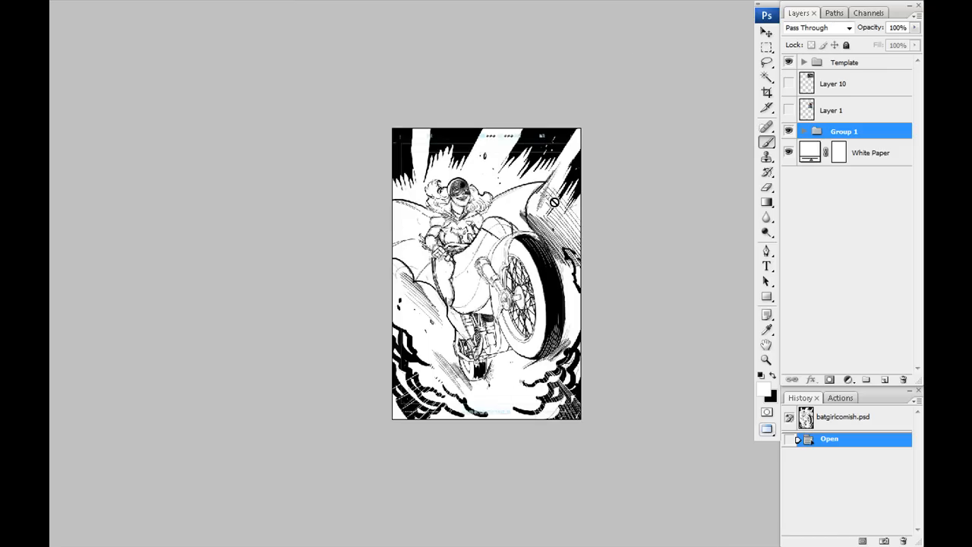
mouse_move(459, 155)
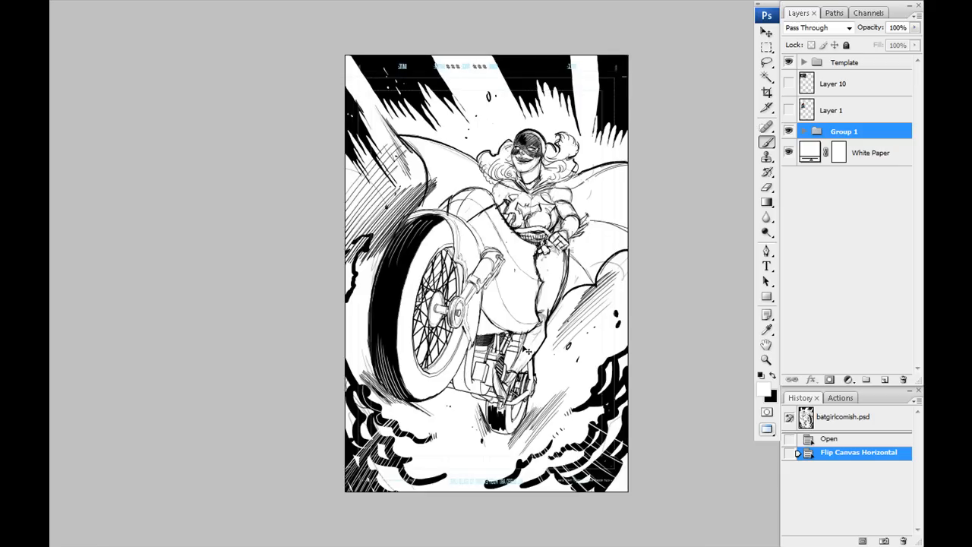
left_click(830, 438)
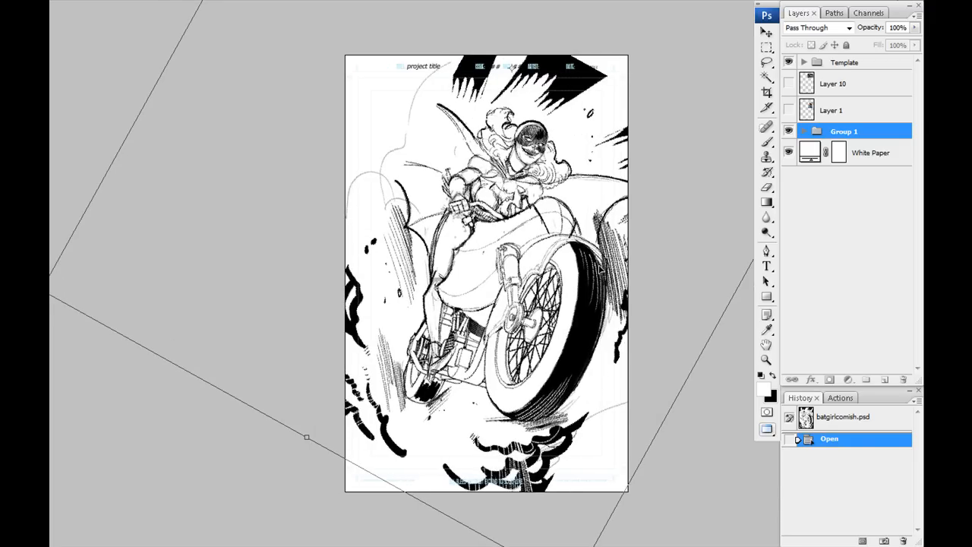
mouse_move(425, 221)
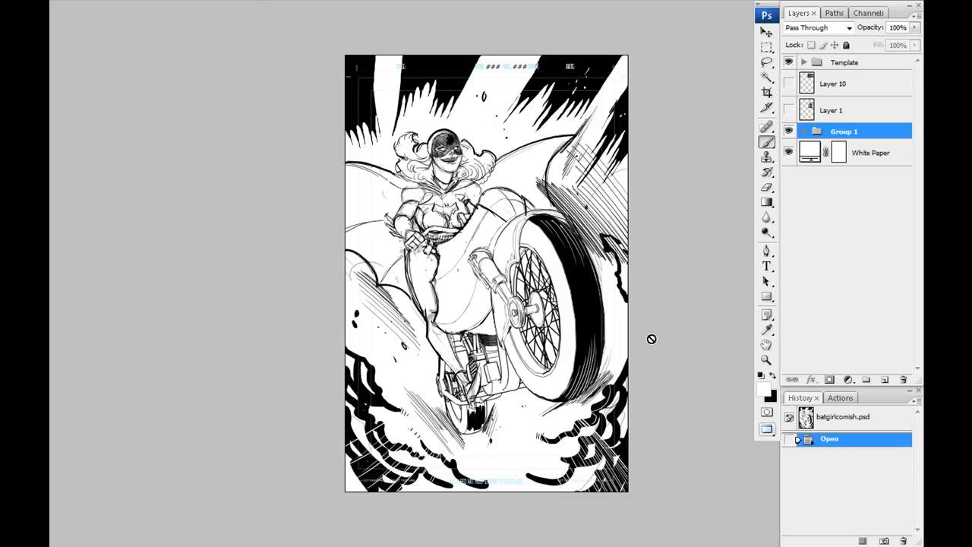
mouse_move(639, 313)
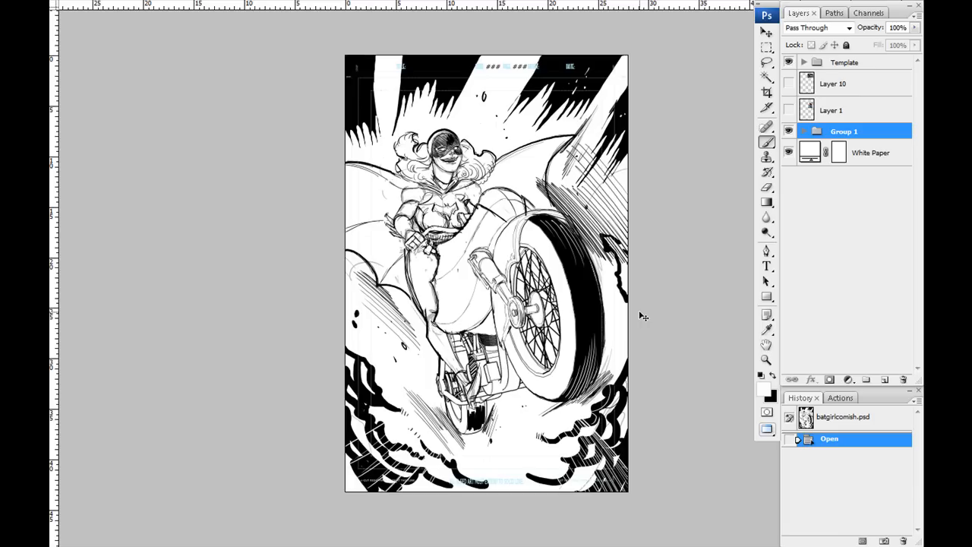
mouse_move(598, 231)
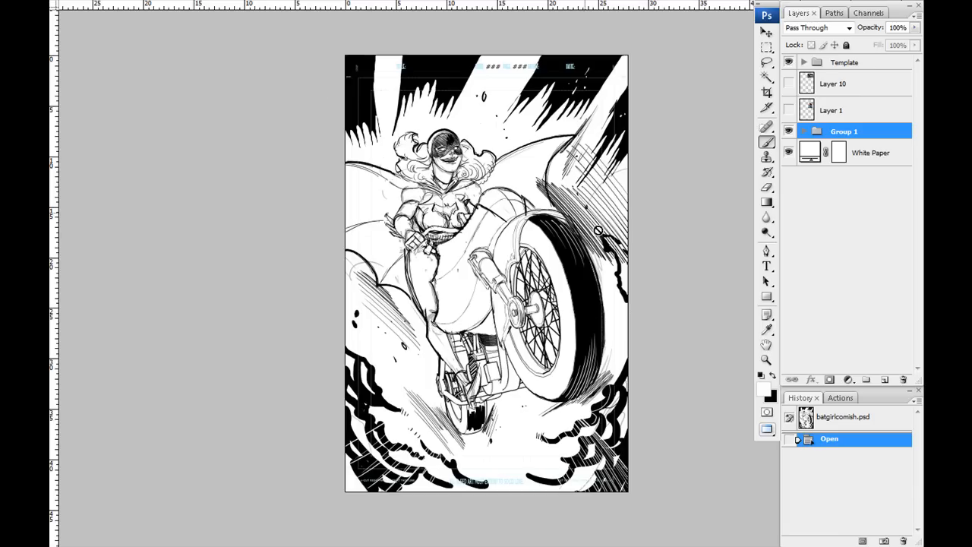
mouse_move(621, 236)
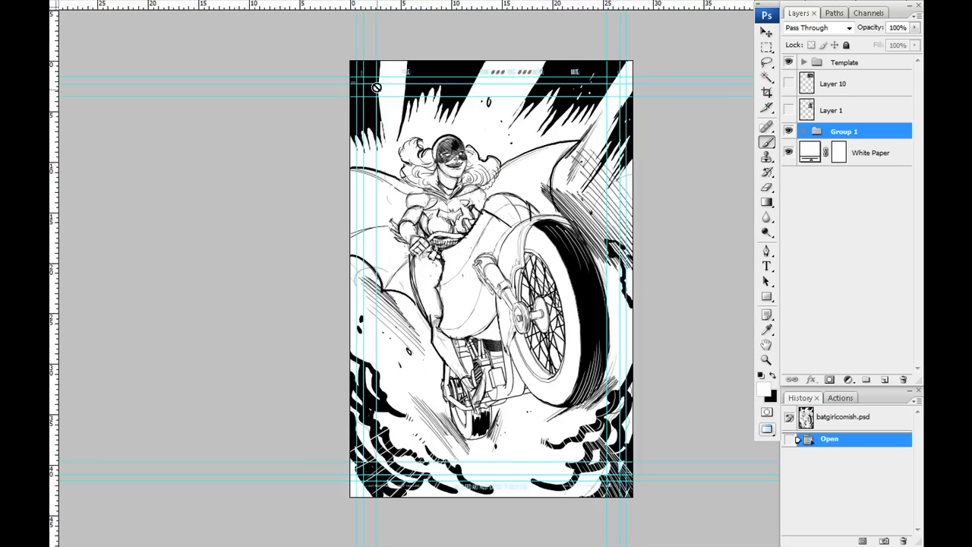
mouse_move(423, 13)
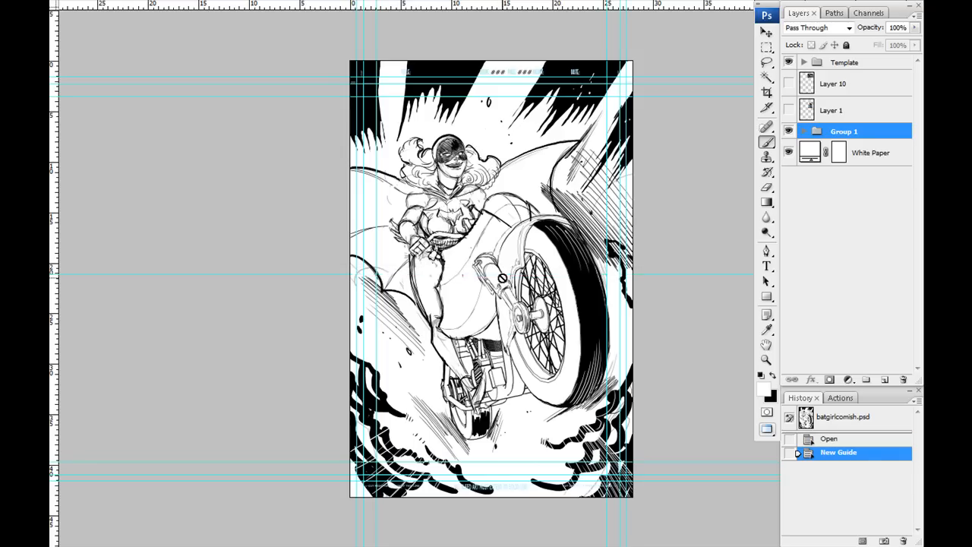
- With center and margin guides placed, target the White Paper layer
left_click(870, 152)
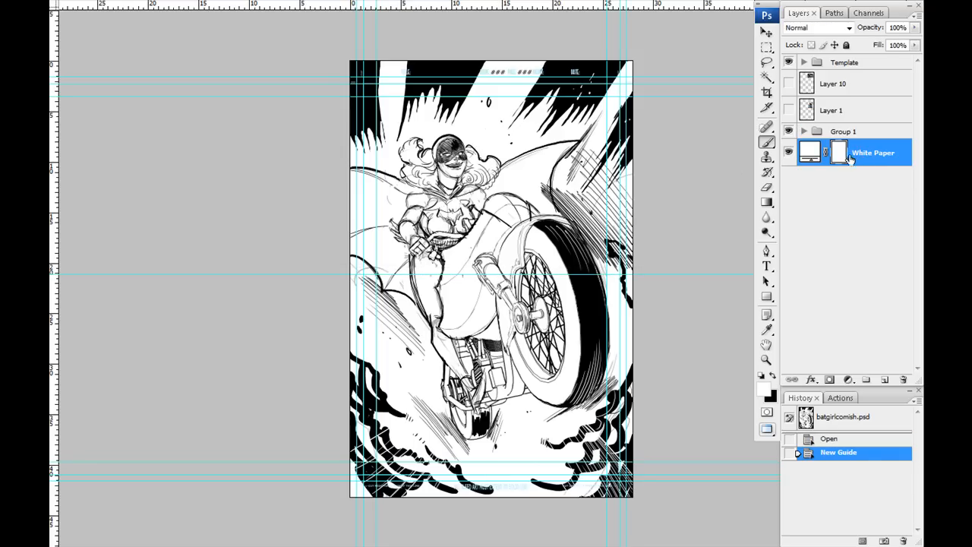
mouse_move(842, 173)
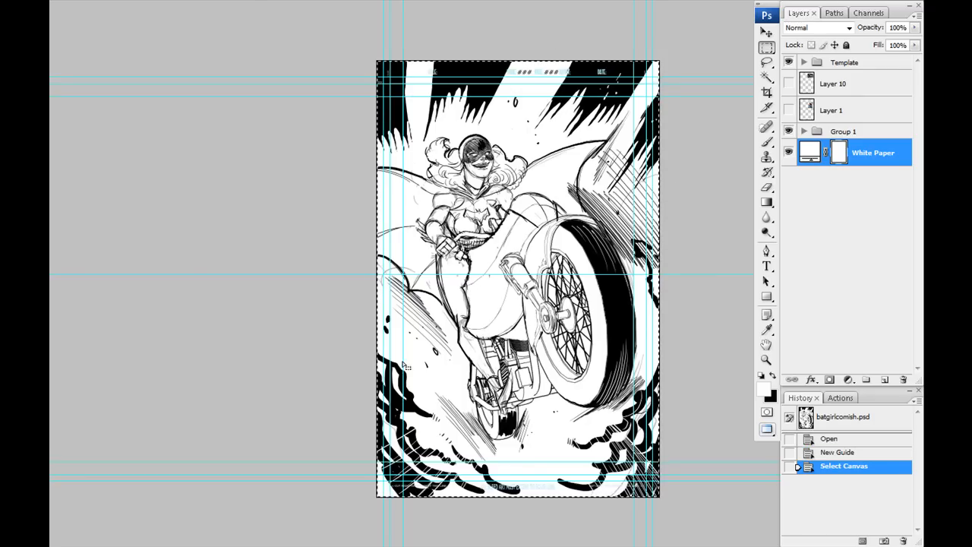
mouse_move(387, 128)
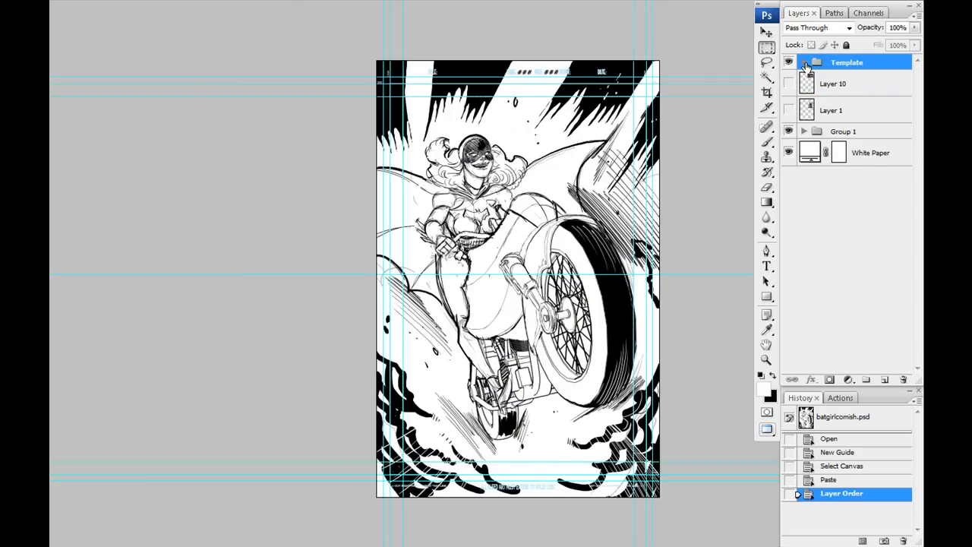
- Expand the Template group and move pasted Layer 13 to the top of the layer stack
left_click(803, 61)
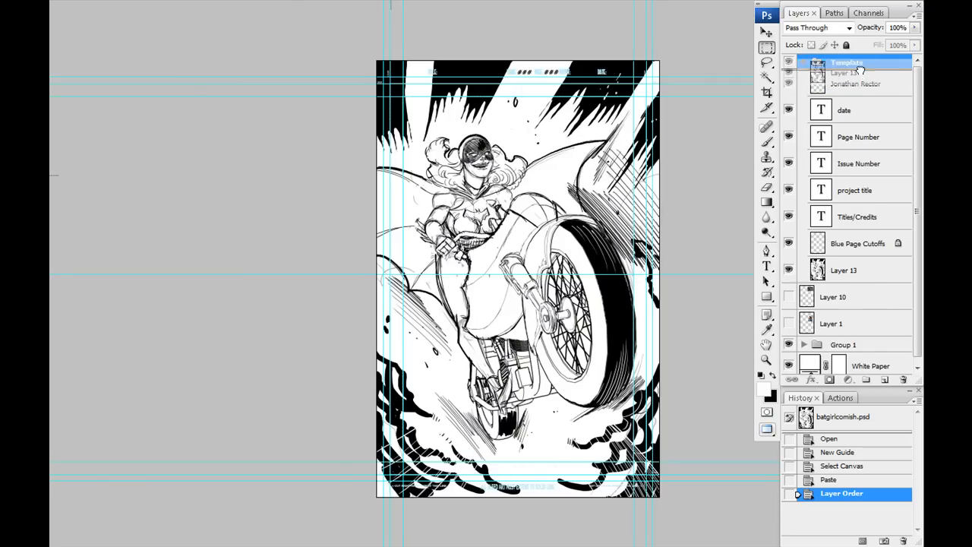
left_click(843, 271)
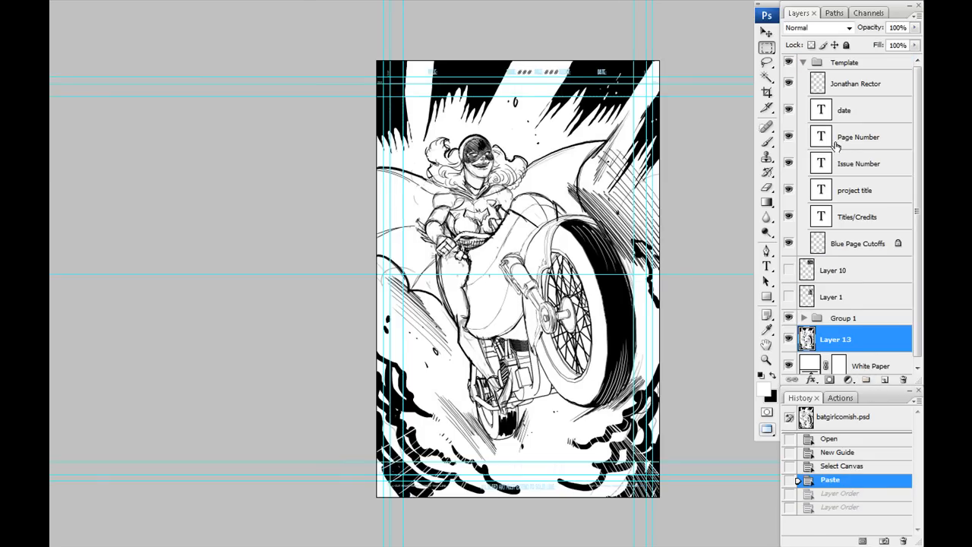
left_click(802, 62)
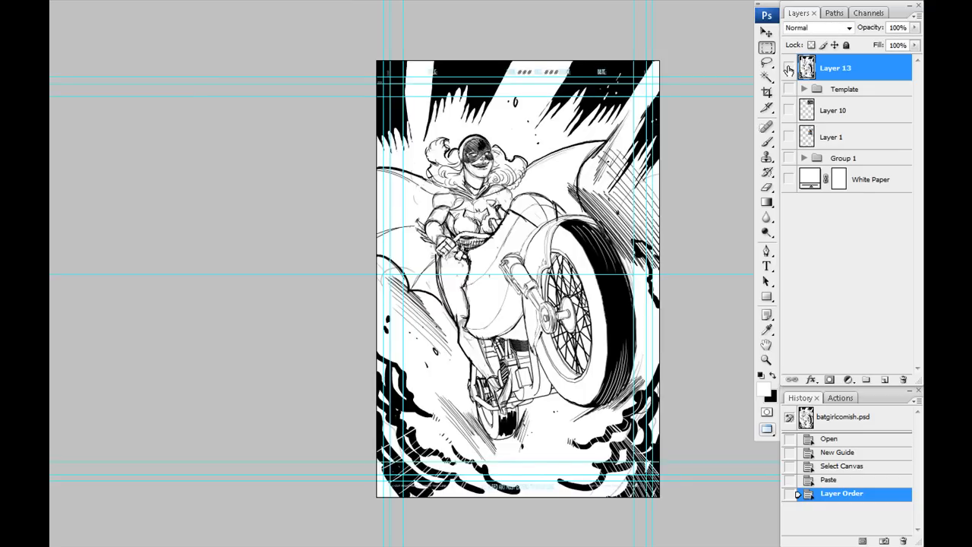
left_click(788, 66)
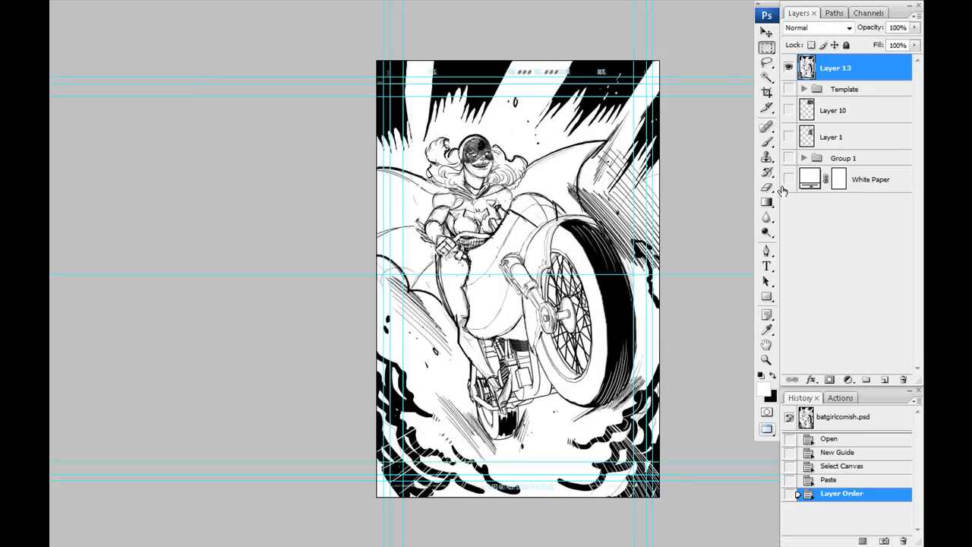
mouse_move(808, 76)
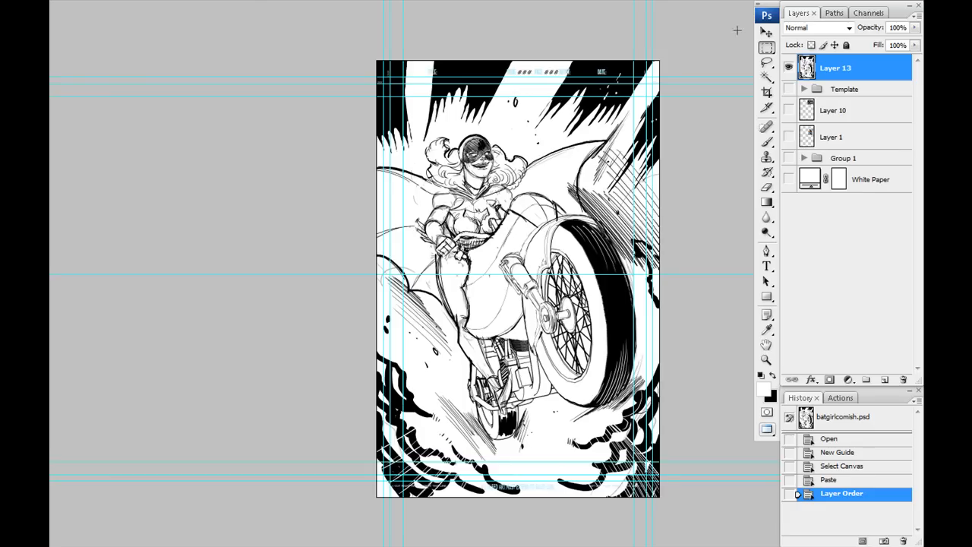
mouse_move(690, 34)
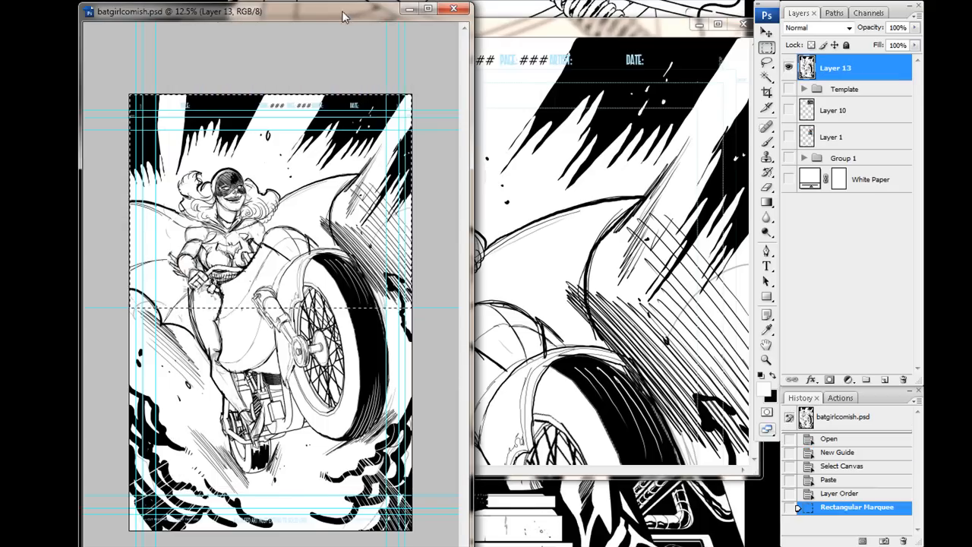
mouse_move(439, 234)
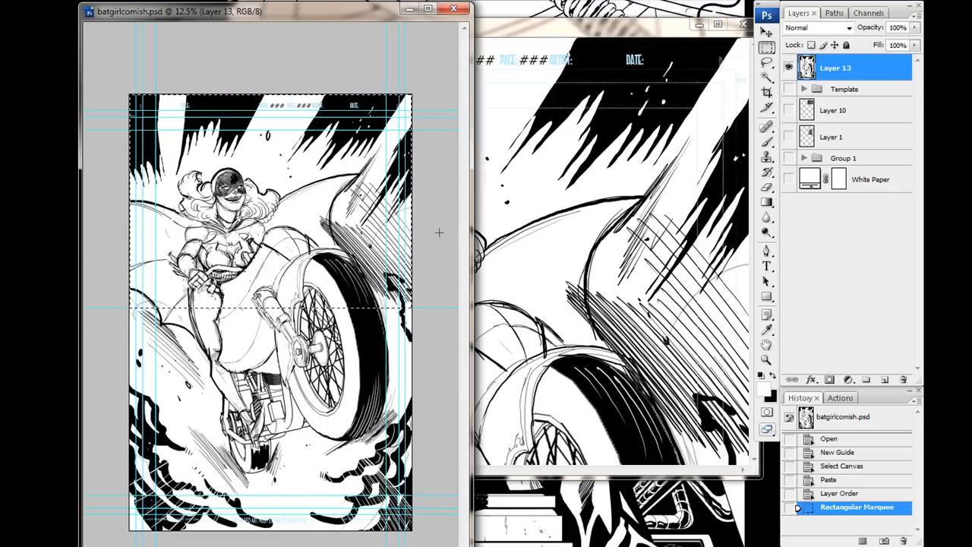